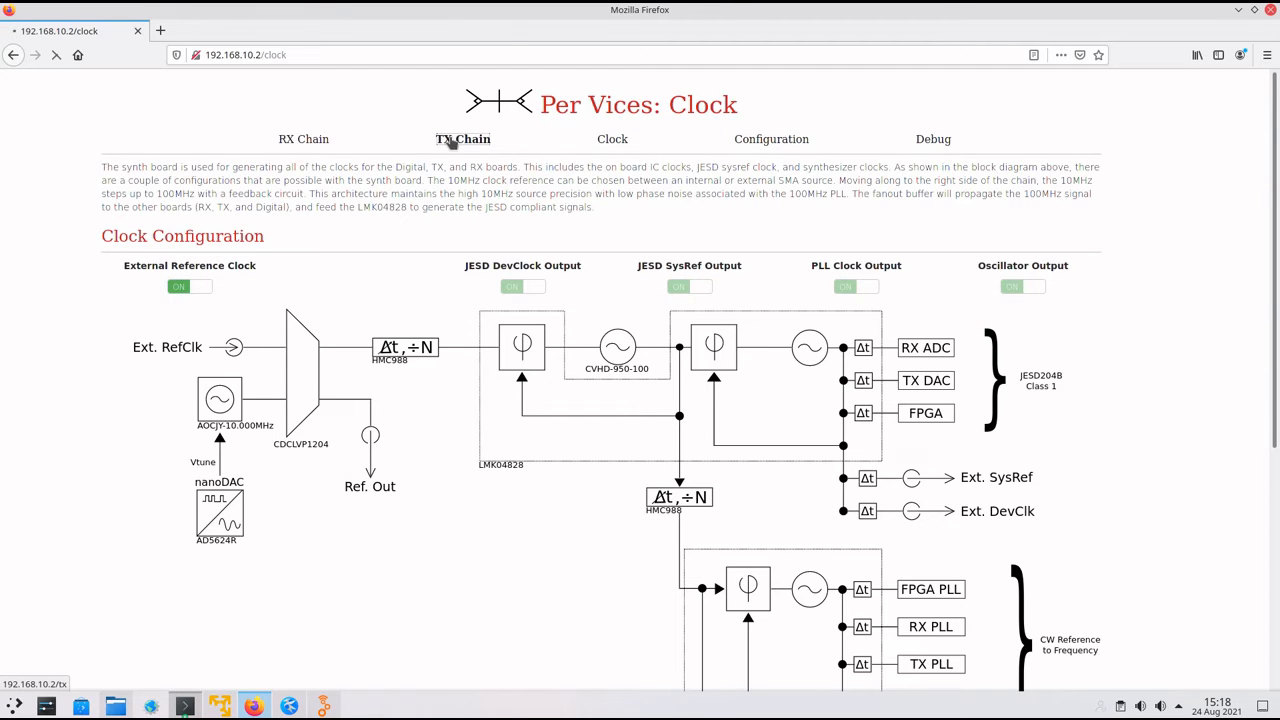
Set the TX channel A payload value to 0xbc on the TX Chain page
{"action": "left_click", "coordinate": [462, 138]}
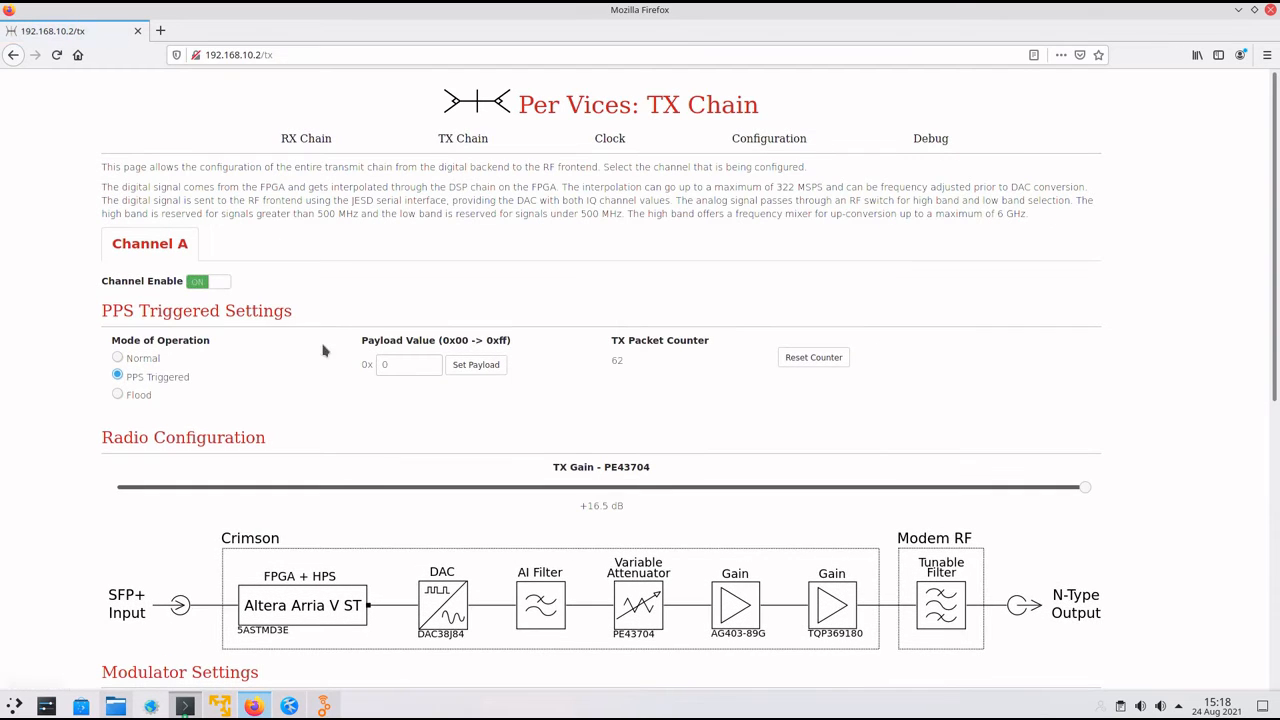
{"action": "left_click", "coordinate": [408, 364]}
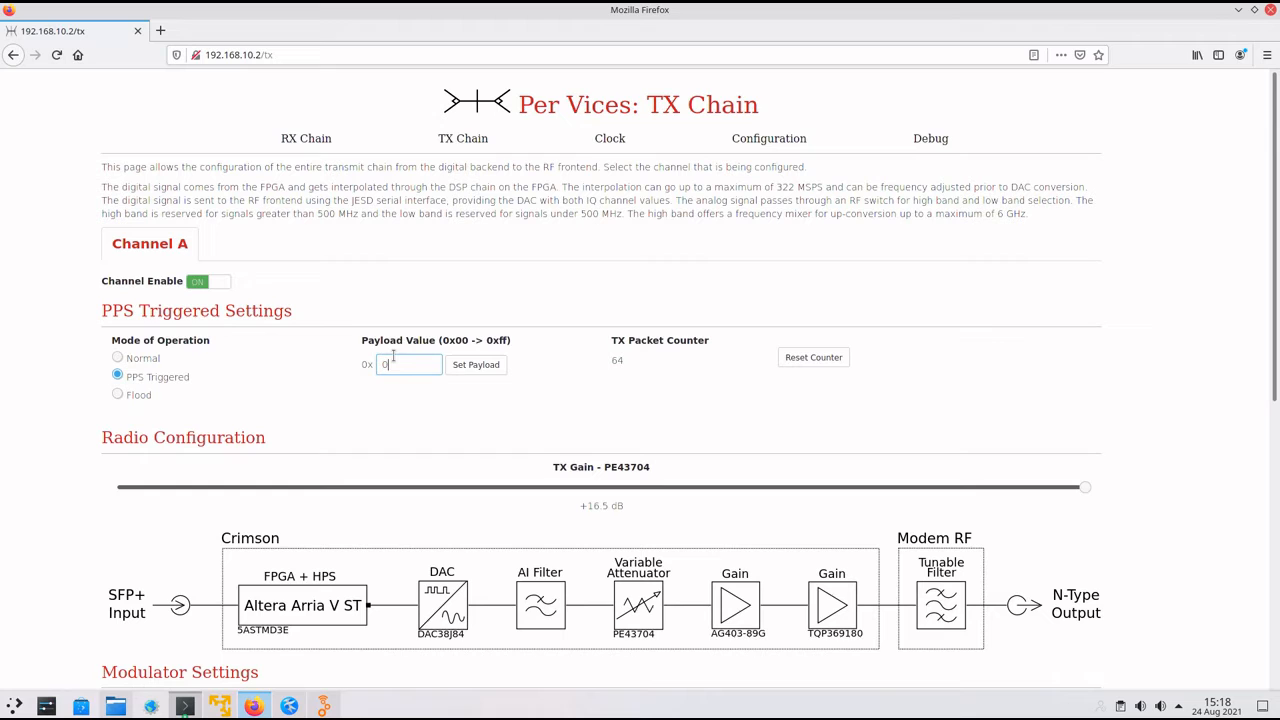
{"action": "type", "text": "bc"}
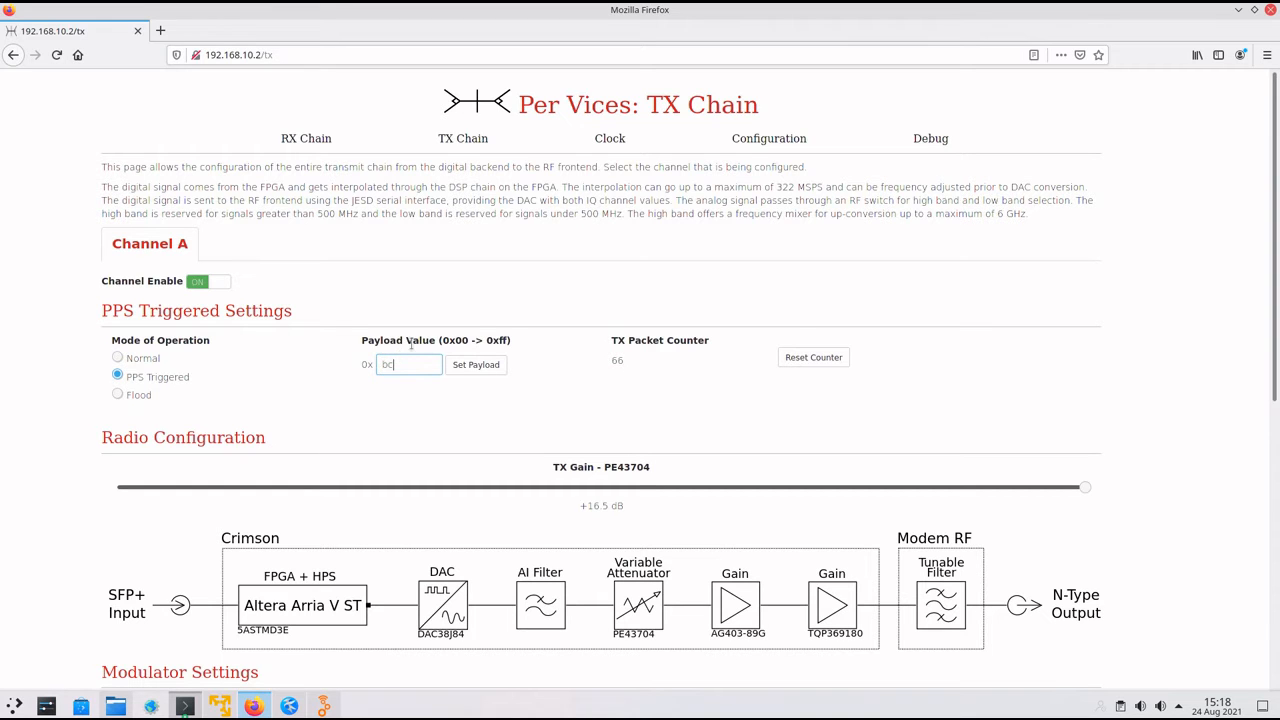
{"action": "left_click", "coordinate": [475, 364]}
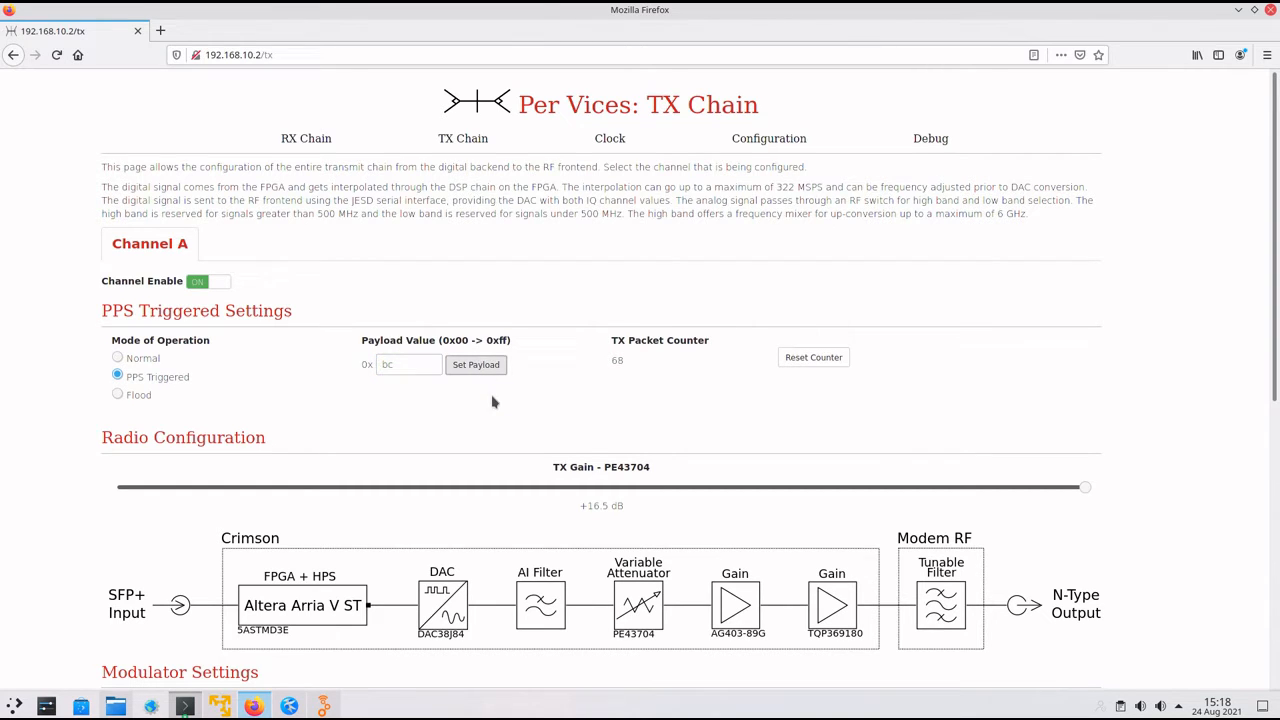
Enter 10000 in the Modulator Settings further down the TX Chain page
{"action": "scroll", "scroll_direction": "down", "scroll_amount": 3}
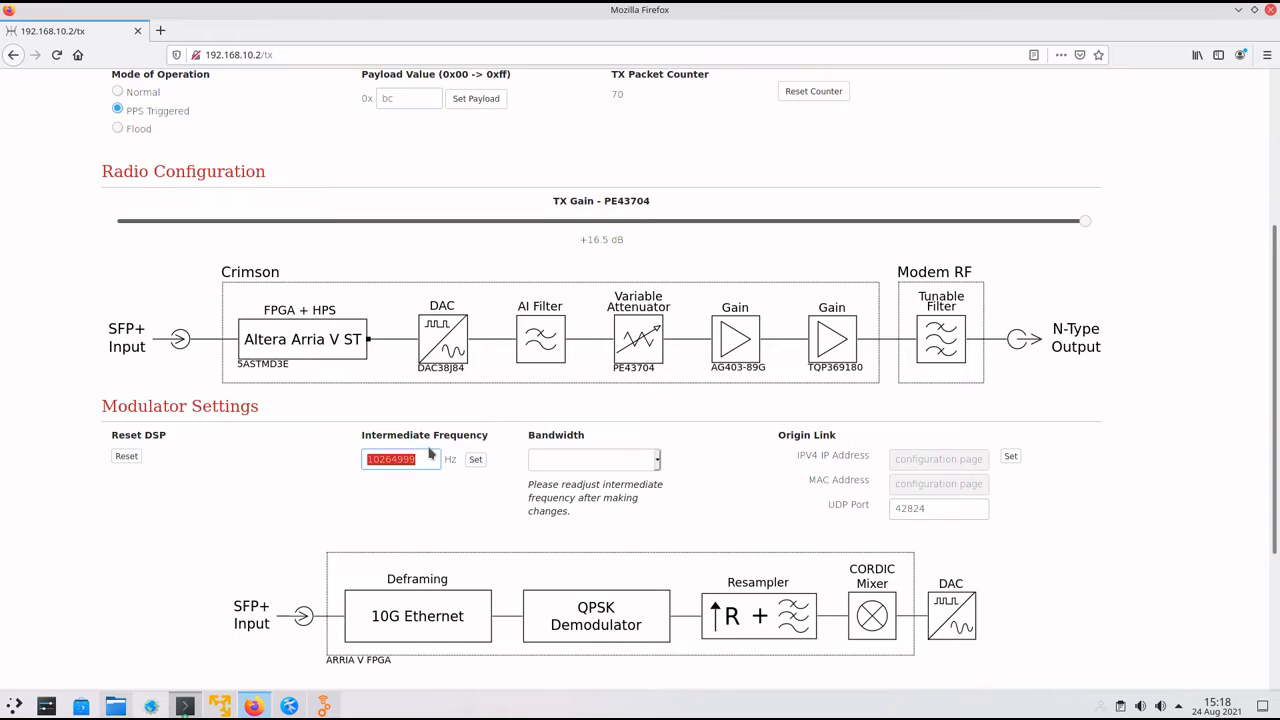
{"action": "type", "text": "10000"}
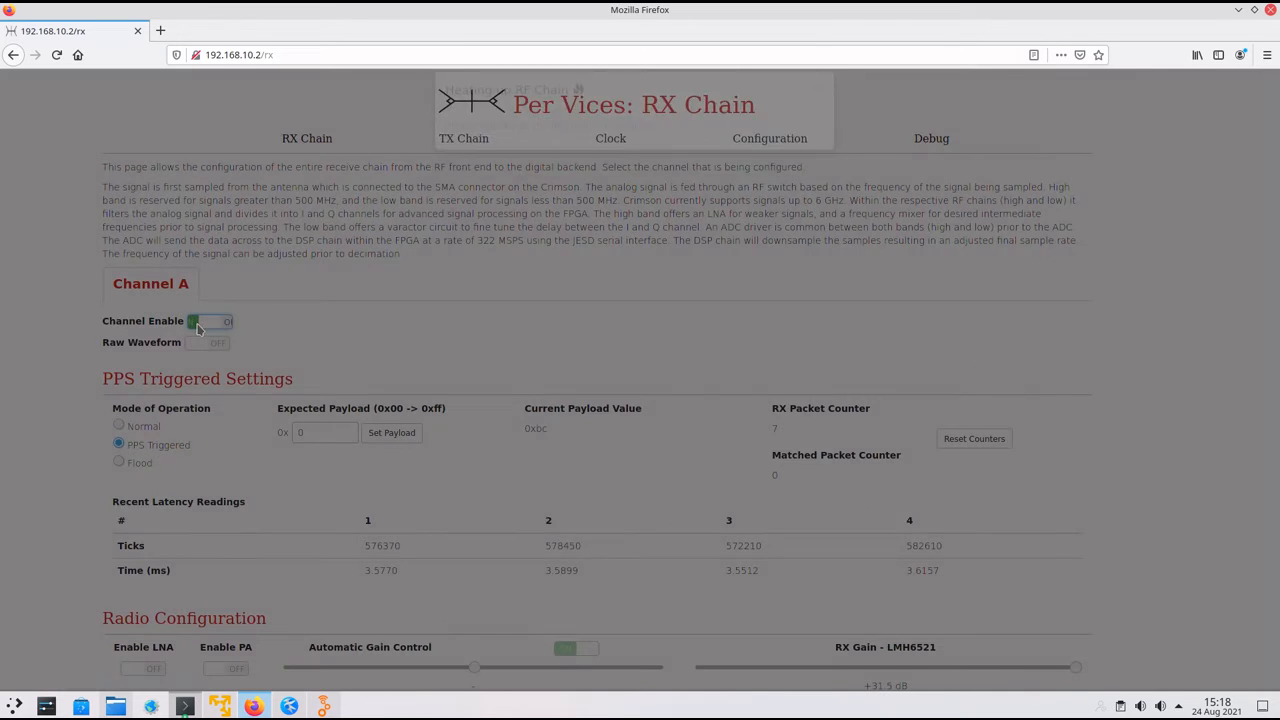
Enable RX channel A and enter bc as its expected payload
{"action": "left_click", "coordinate": [205, 321]}
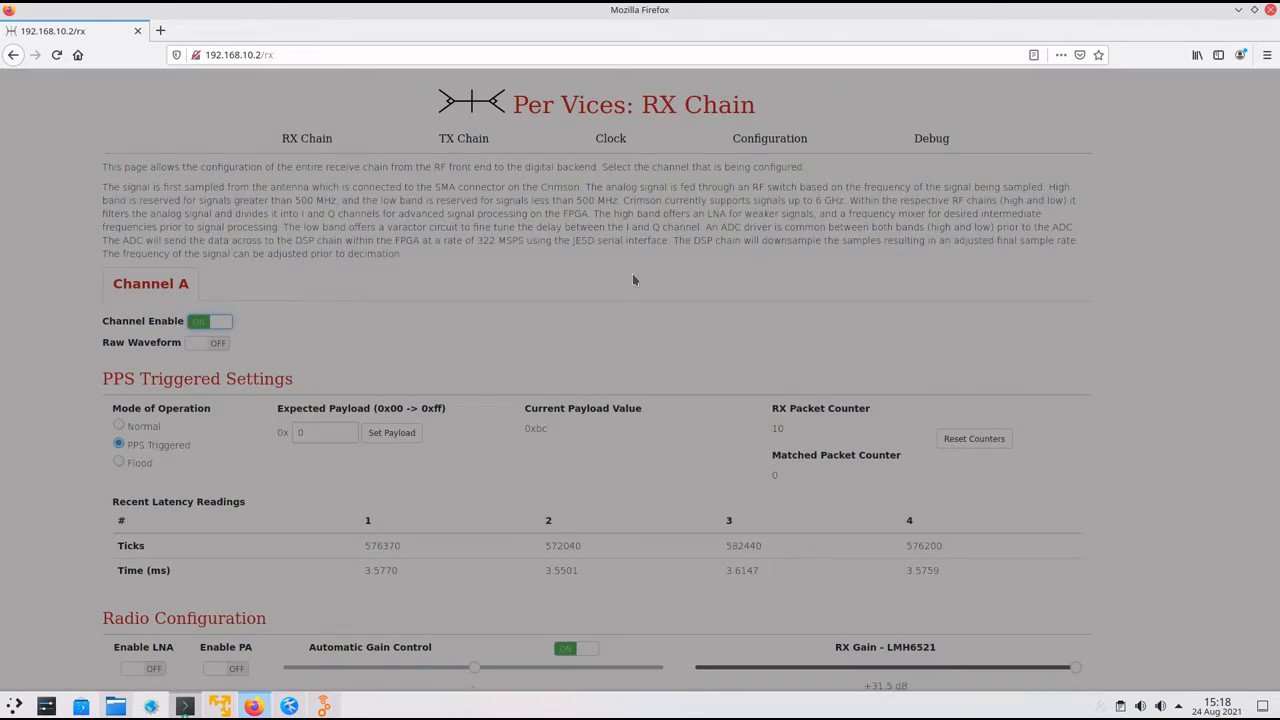
{"action": "left_click", "coordinate": [325, 432]}
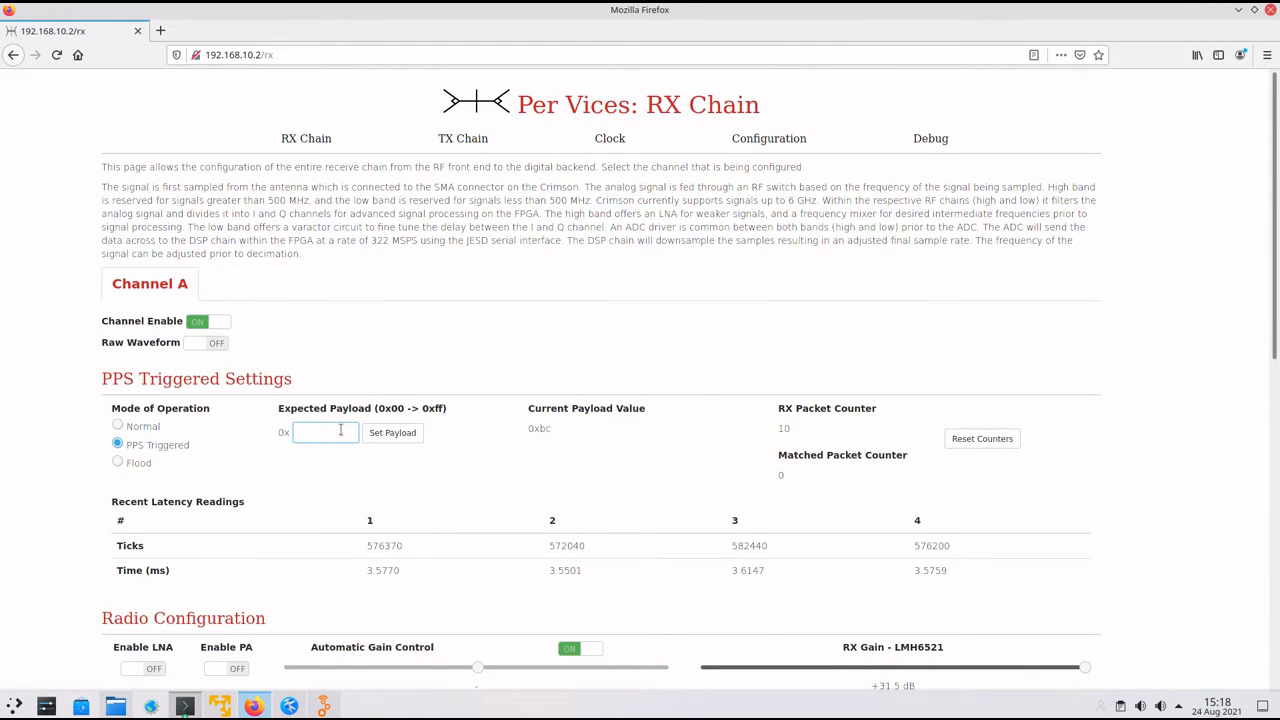
{"action": "type", "text": "bc"}
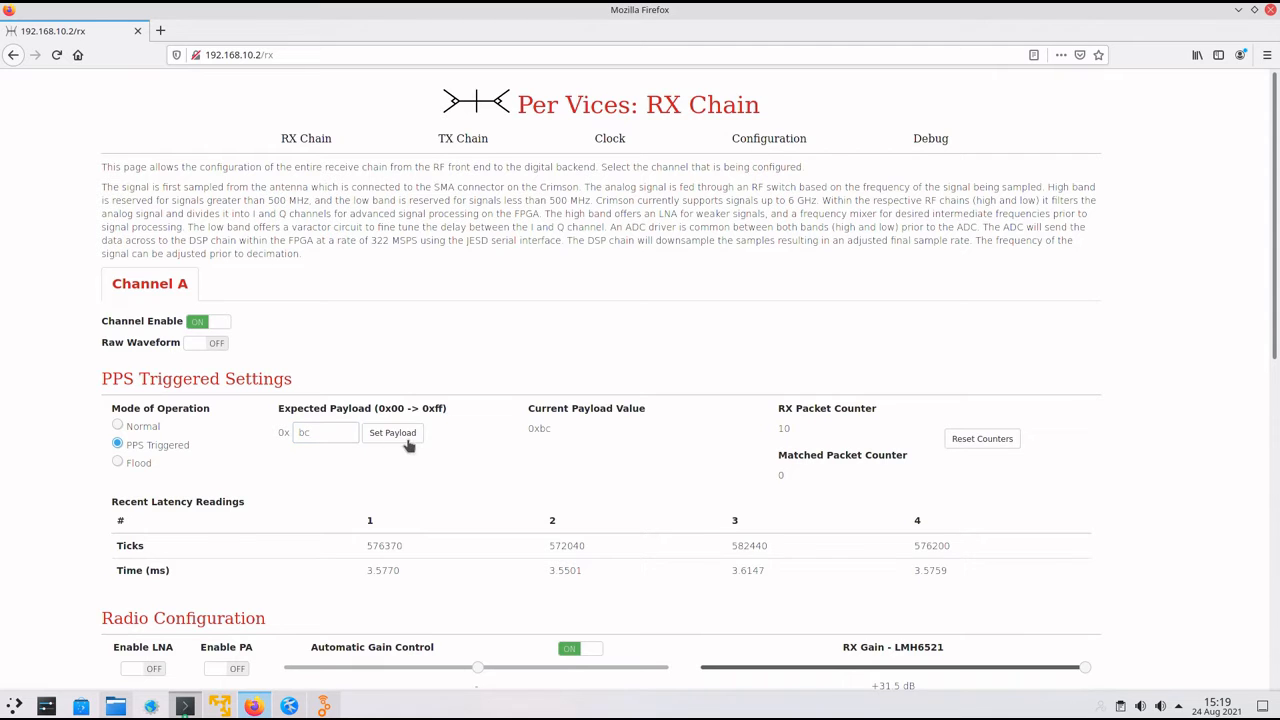
Enter 10000 in the Demodulator Settings further down the RX Chain page
{"action": "scroll", "scroll_direction": "down", "scroll_amount": 3}
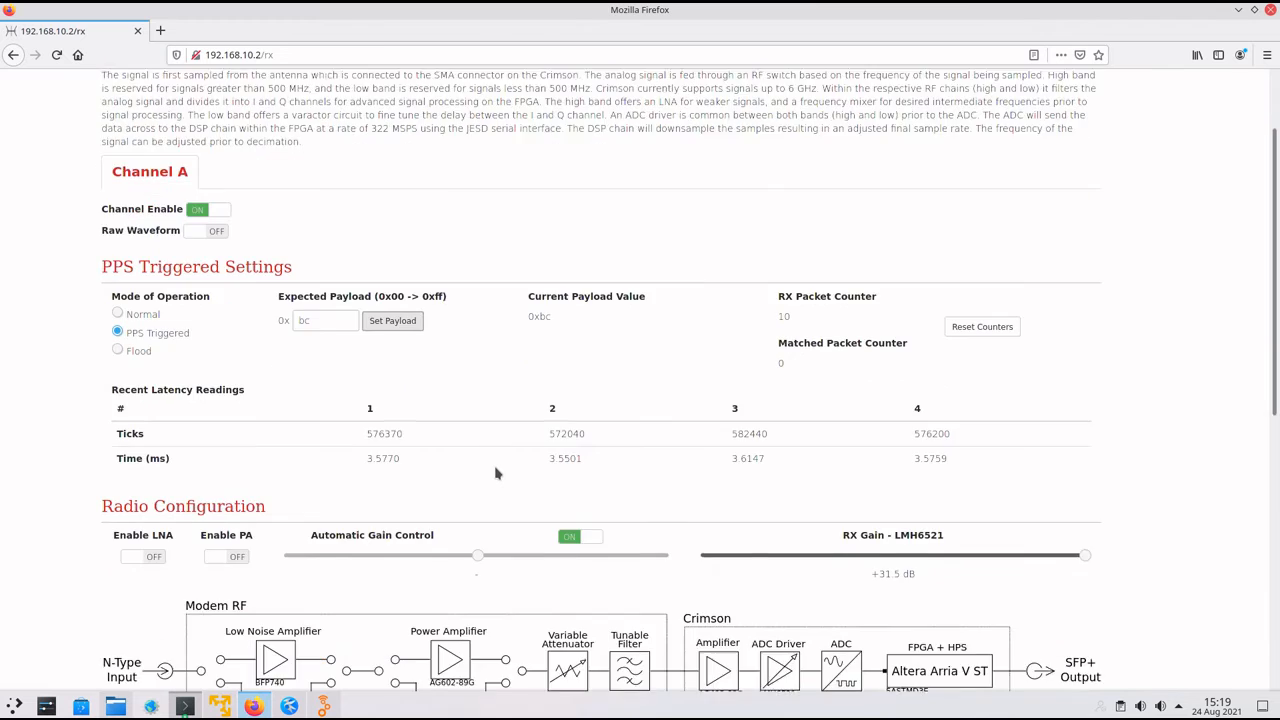
{"action": "scroll", "scroll_direction": "down", "scroll_amount": 3}
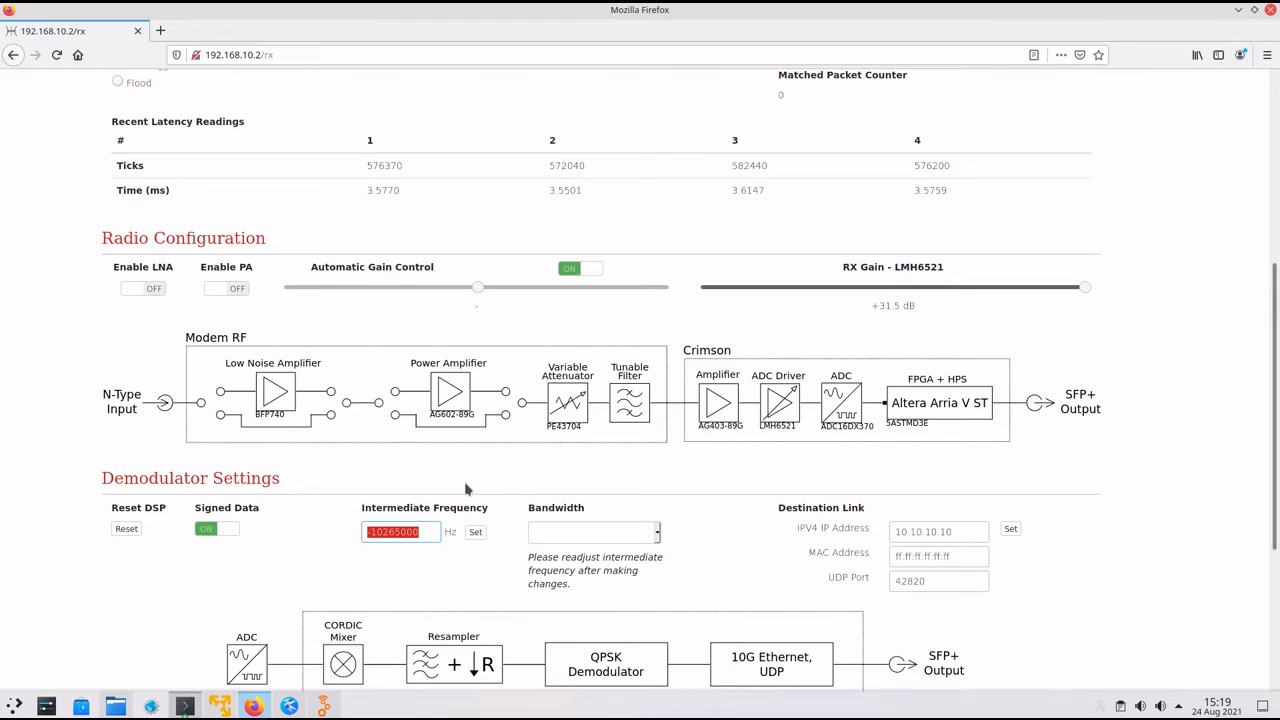
{"action": "type", "text": "10000"}
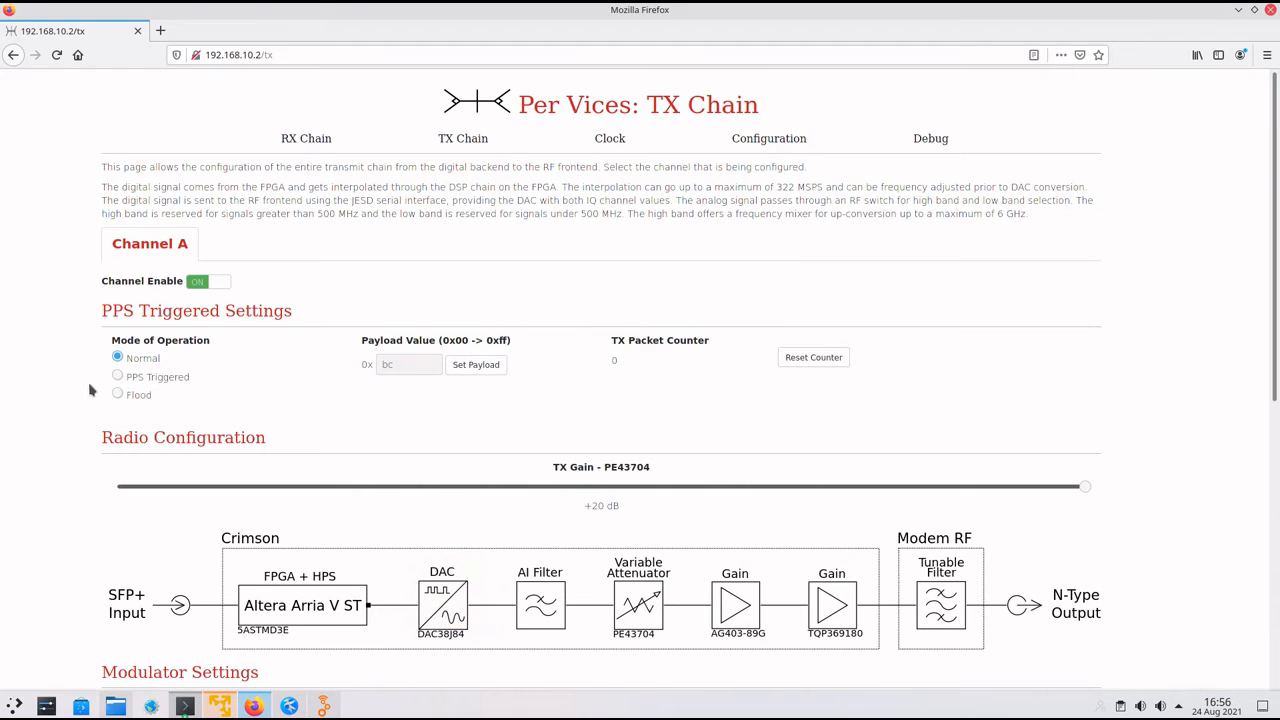
Switch TX channel A to PPS Triggered mode and head to the RX Chain page
{"action": "left_click", "coordinate": [117, 376]}
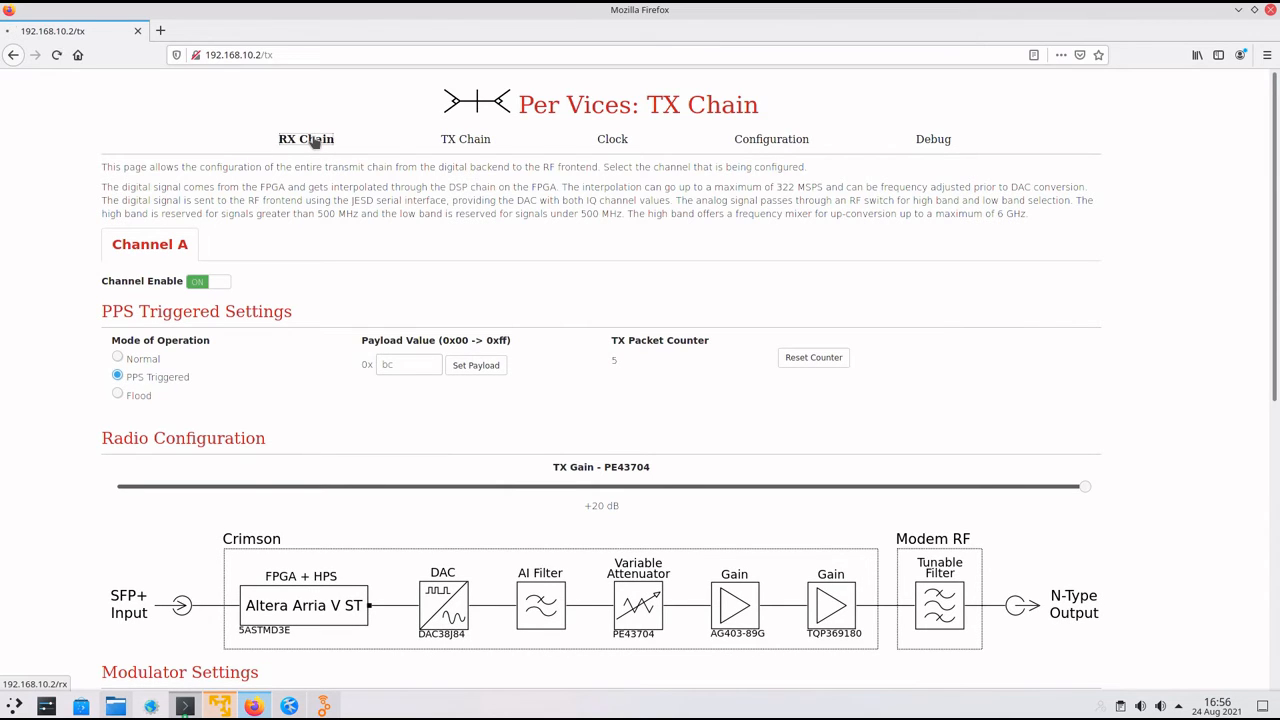
{"action": "left_click", "coordinate": [306, 139]}
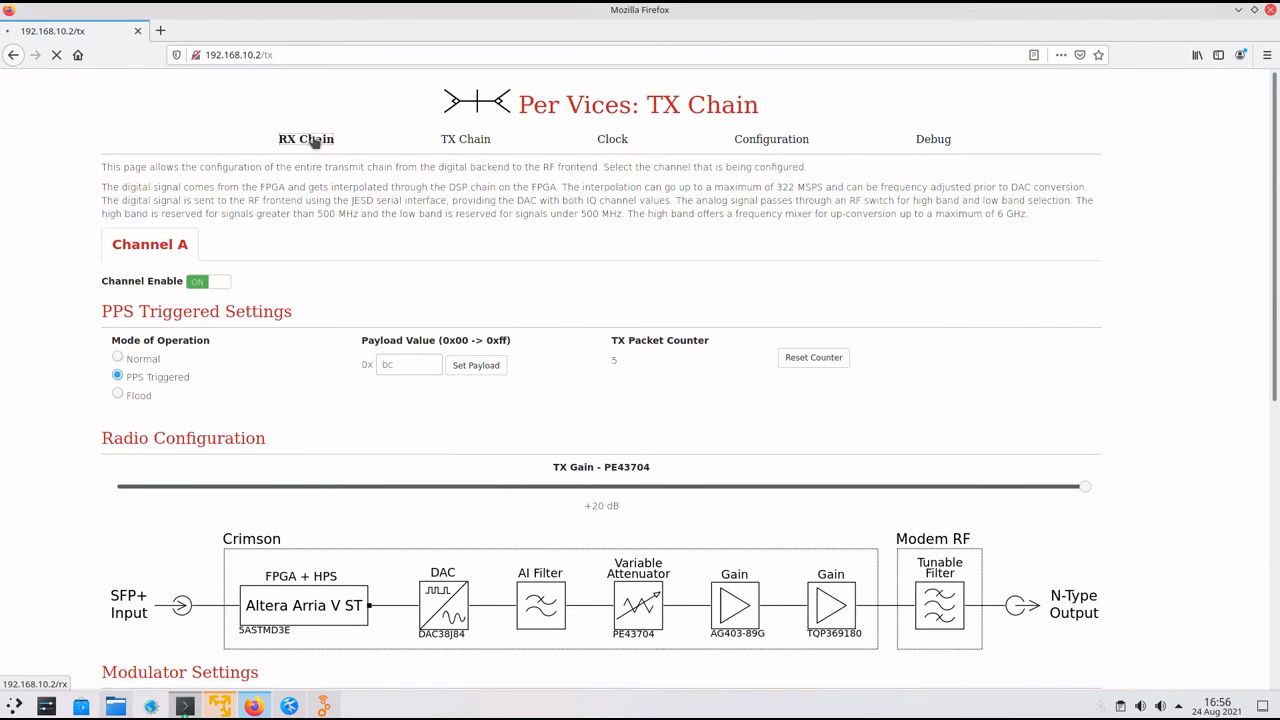
{"action": "left_click", "coordinate": [306, 139]}
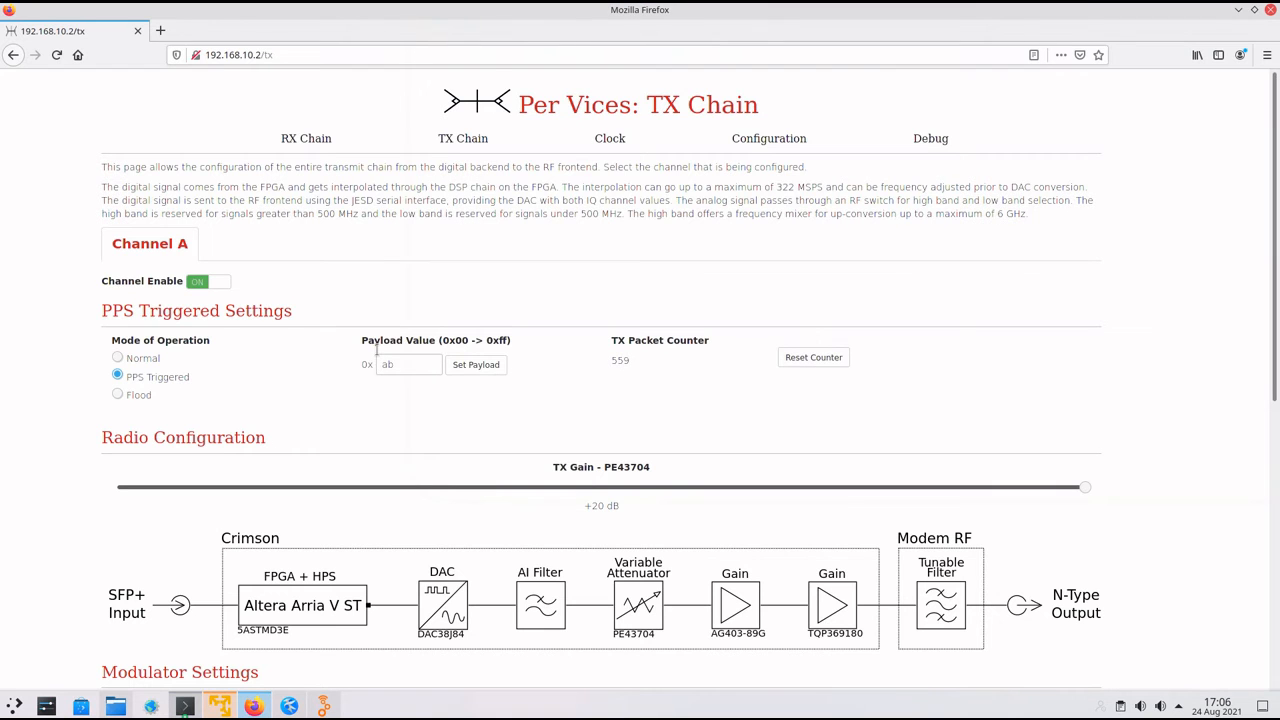
Apply the 0xab payload to TX channel A
{"action": "left_click", "coordinate": [475, 364]}
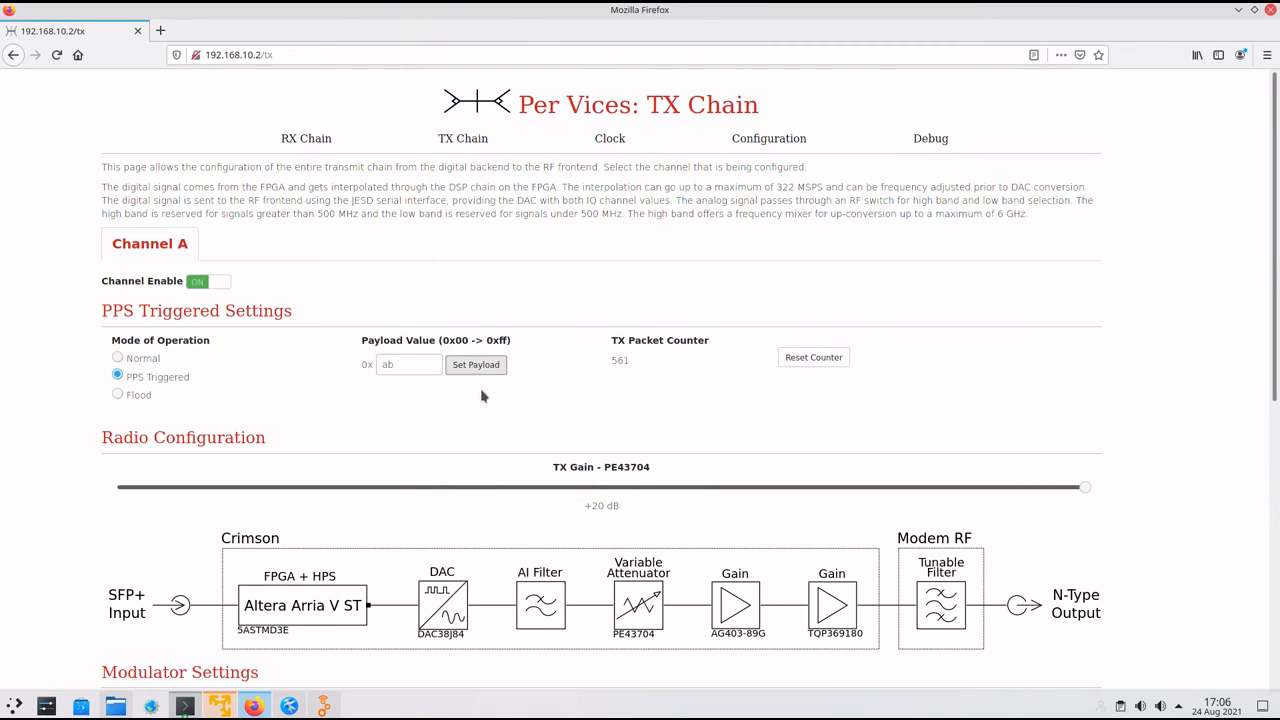
{"action": "mouse_move", "coordinate": [453, 251]}
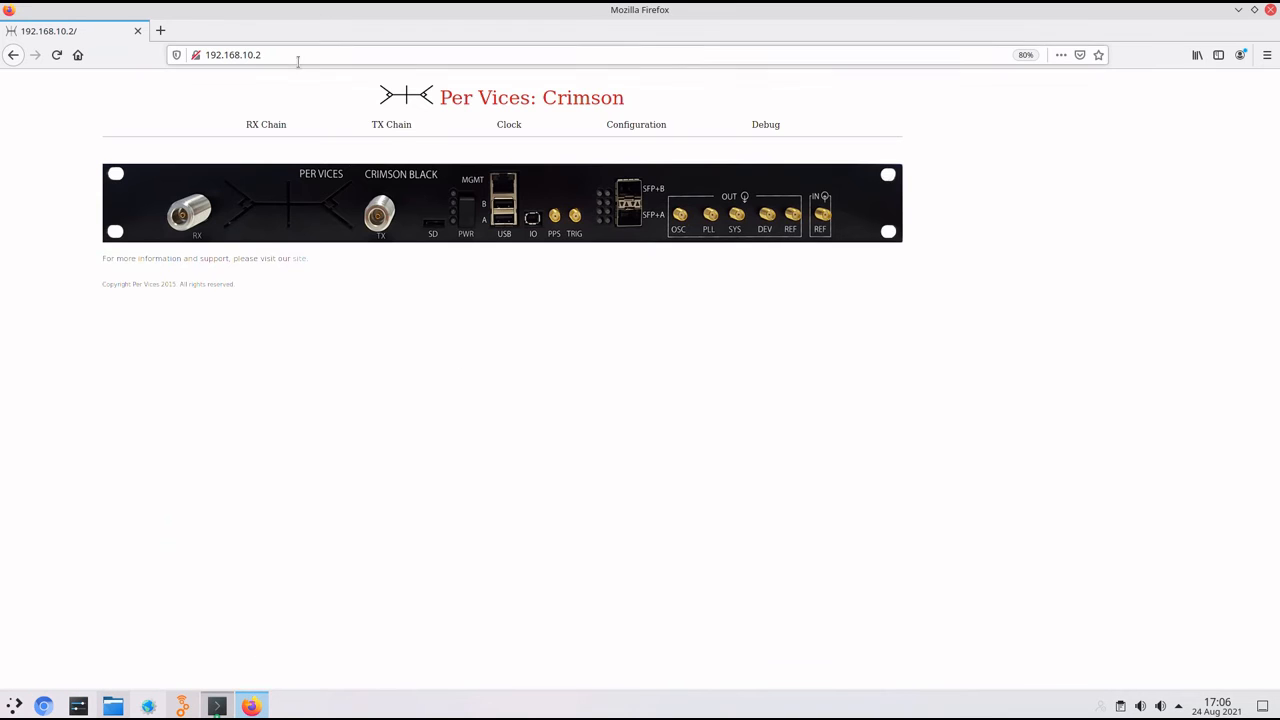
Enable RX channel A on the RX Chain page
{"action": "left_click", "coordinate": [266, 124]}
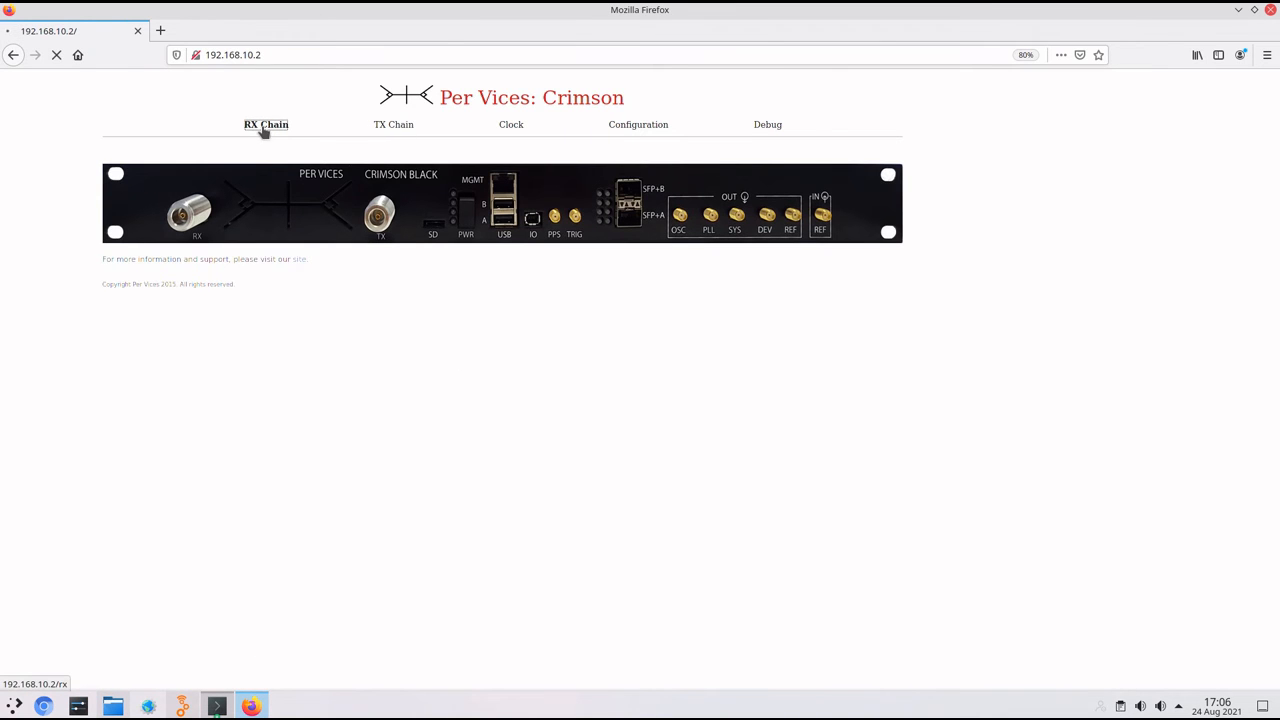
{"action": "left_click", "coordinate": [265, 124]}
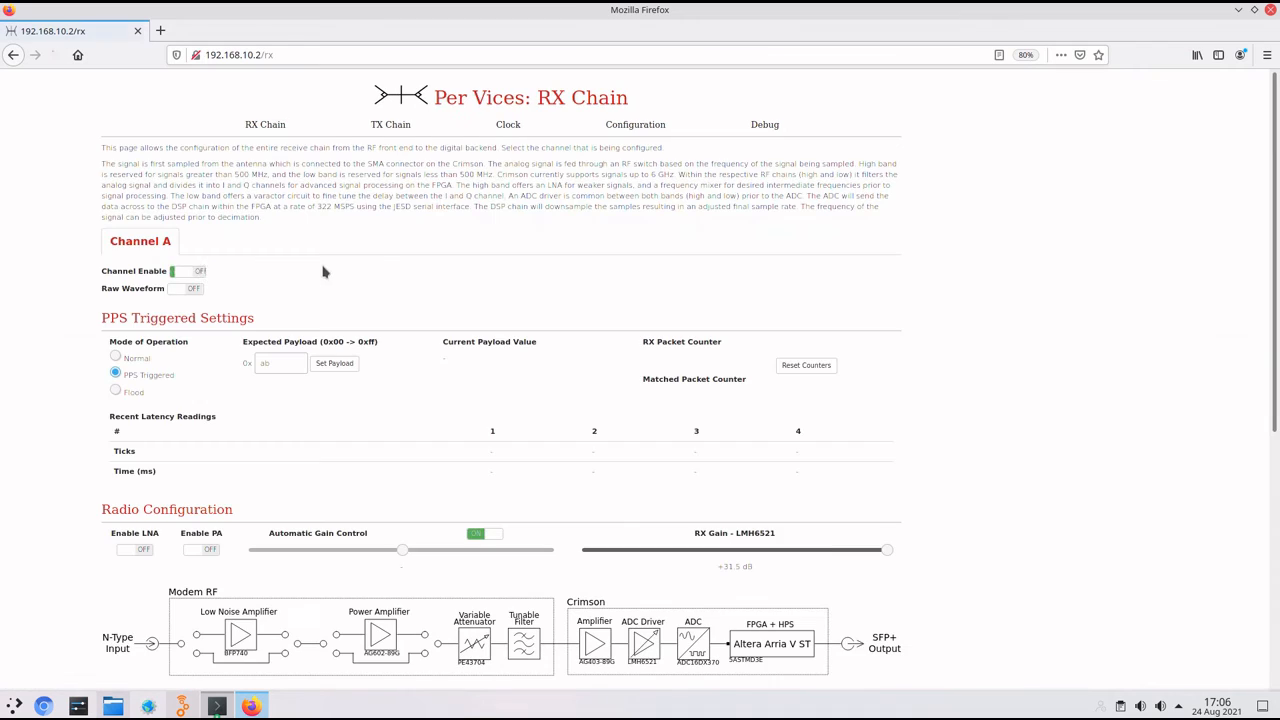
{"action": "left_click", "coordinate": [185, 271]}
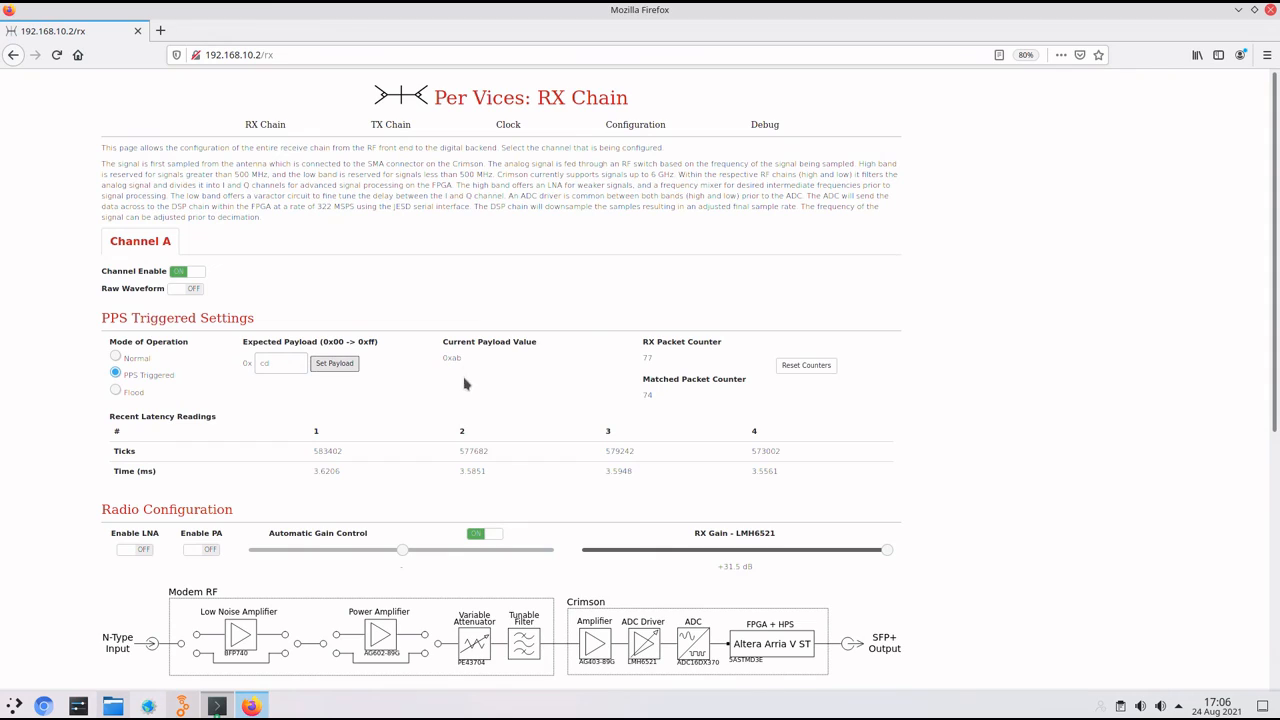
Set the RX expected payload to 0xab so matched packets keep counting up
{"action": "left_click", "coordinate": [280, 363]}
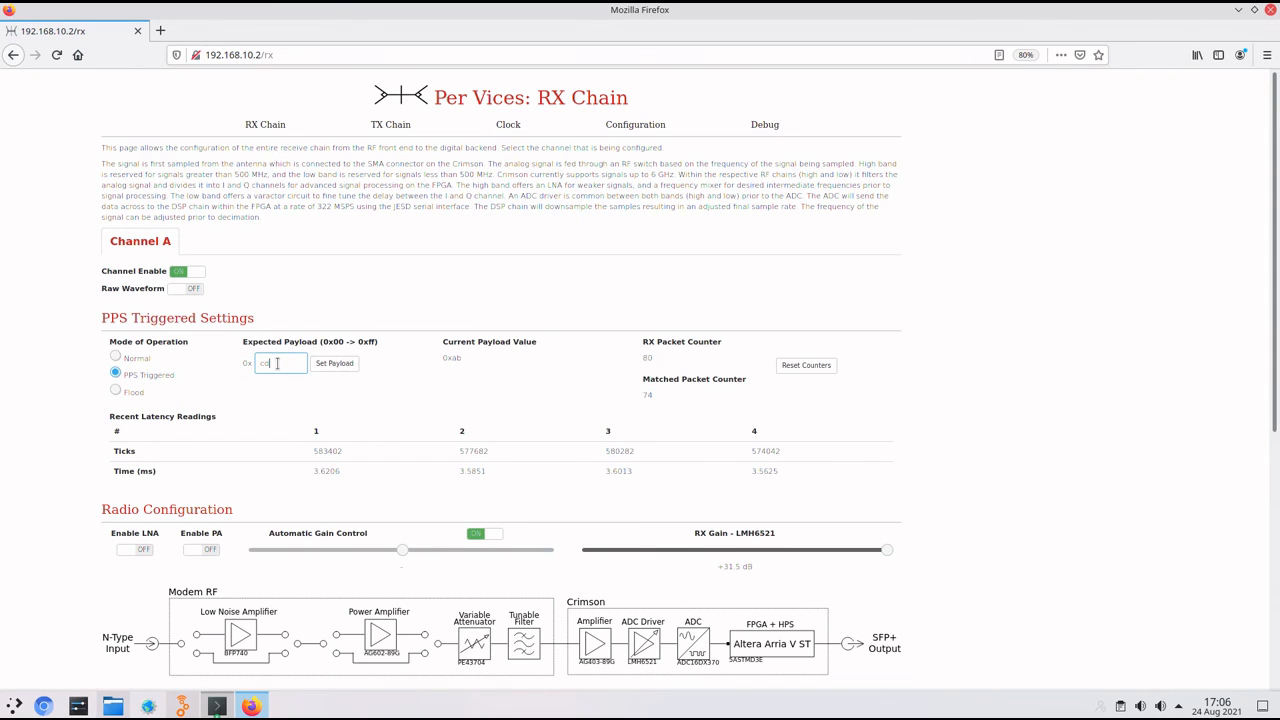
{"action": "left_click", "coordinate": [334, 363]}
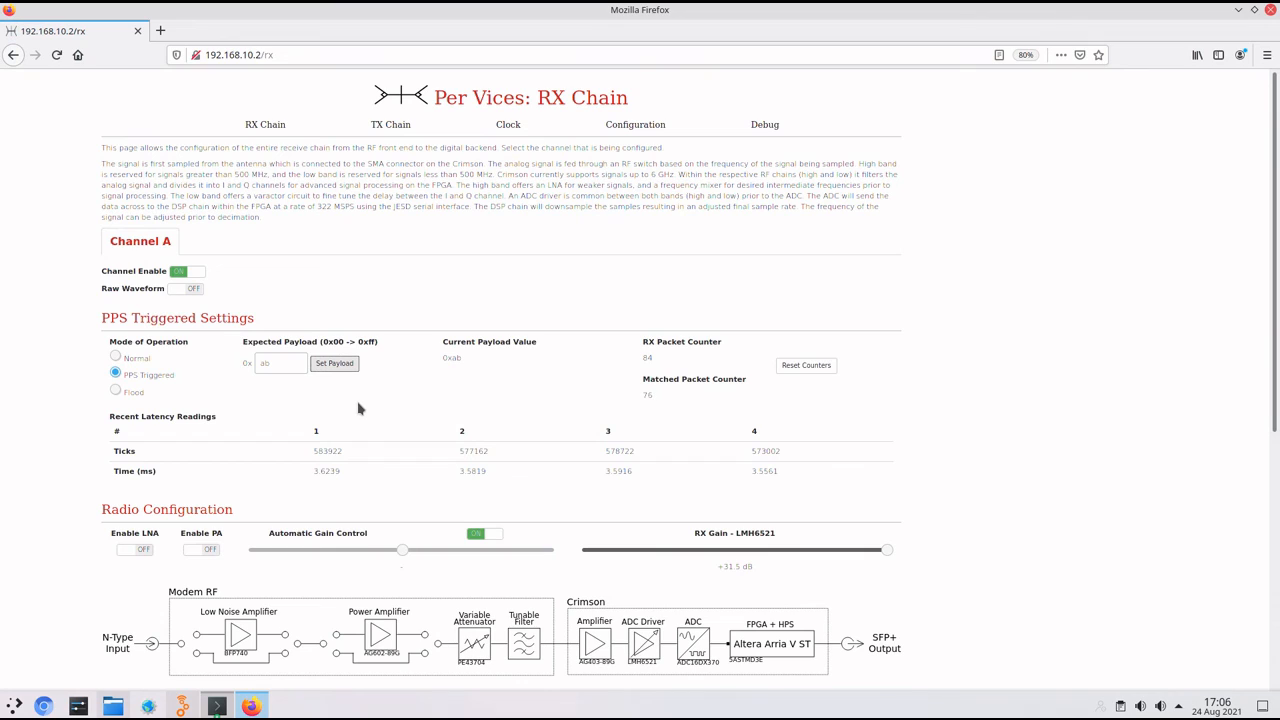
{"action": "left_click", "coordinate": [280, 362]}
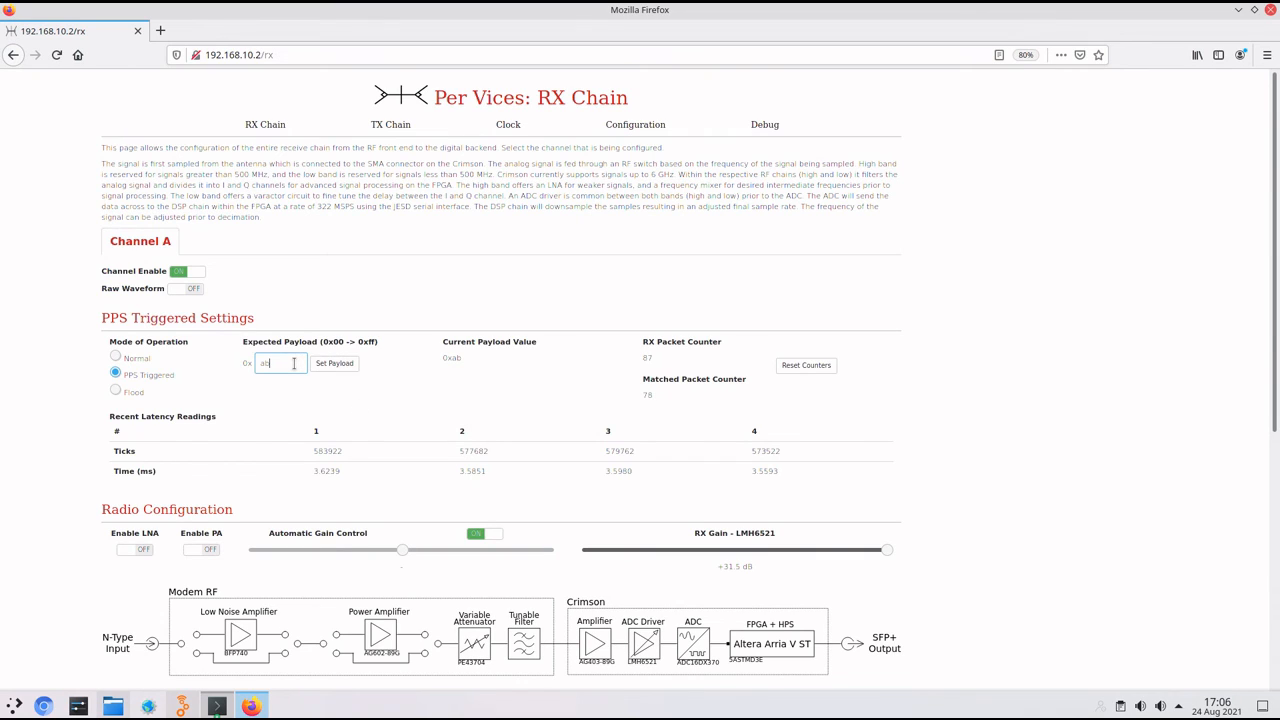